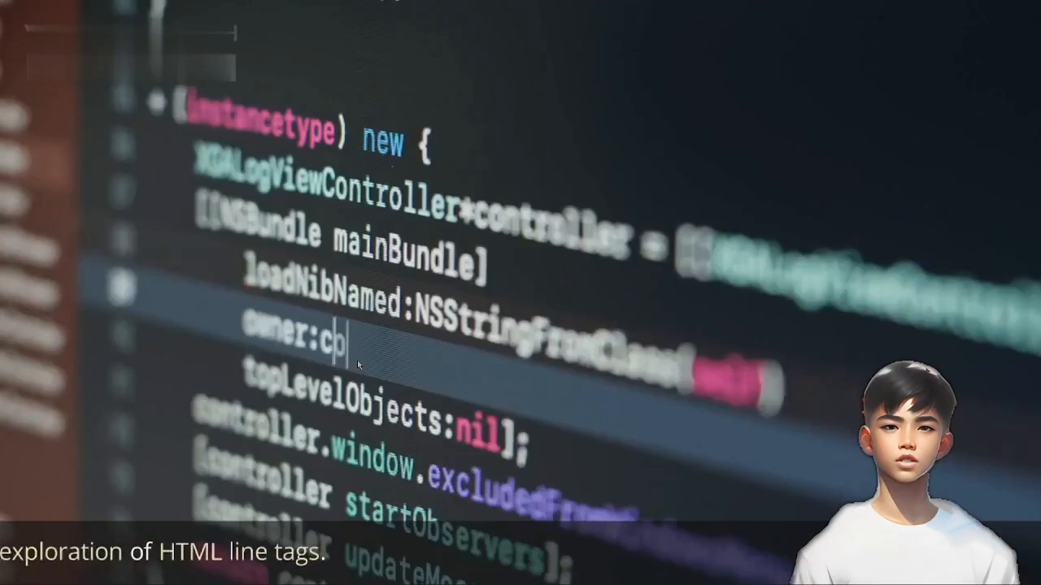
text(ontroller)
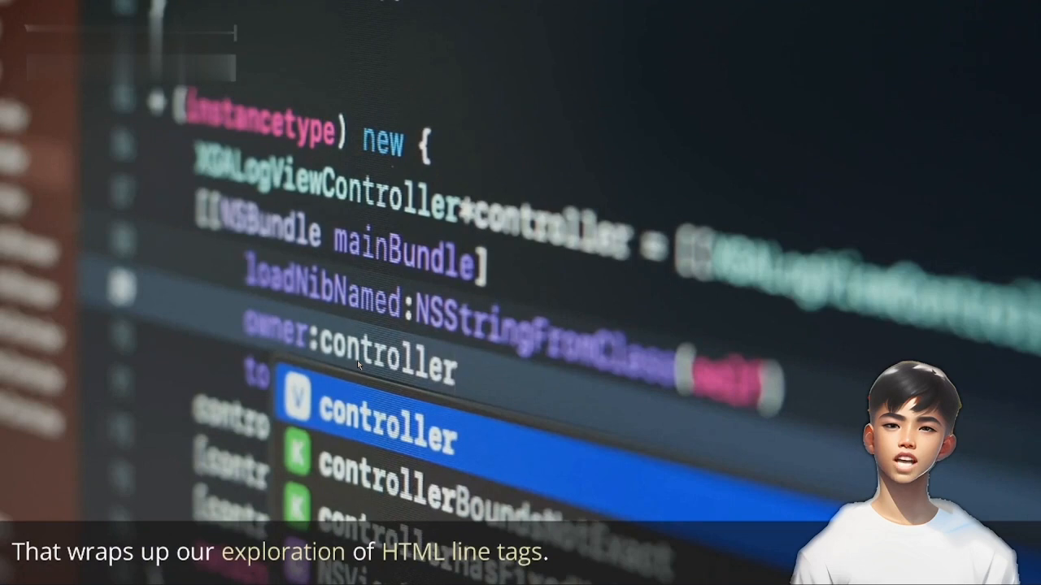